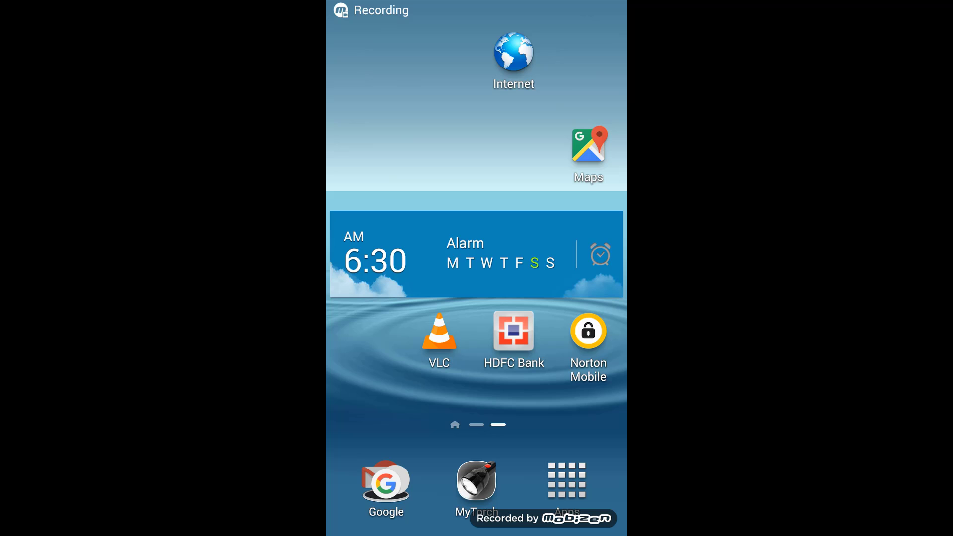
# Launch Chrome from the Google folder in the app drawer.
pyautogui.hscroll(-3)
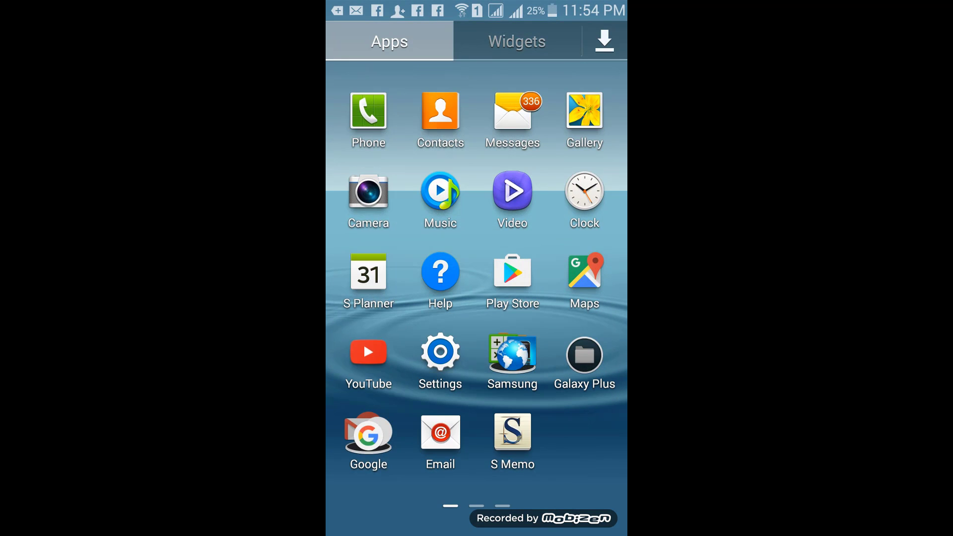
pyautogui.click(368, 437)
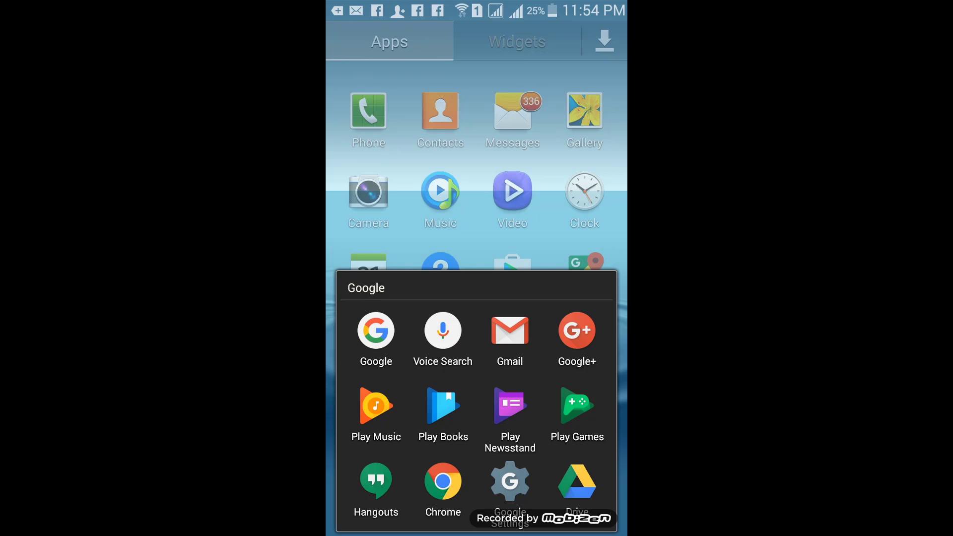
pyautogui.click(442, 481)
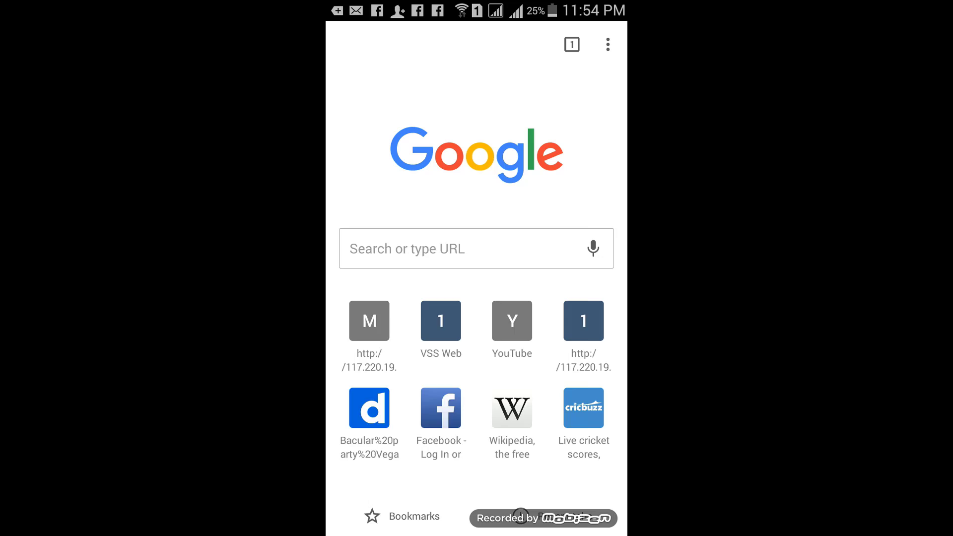
# Go through Chrome's History page to the Clear browsing data screen.
pyautogui.click(606, 44)
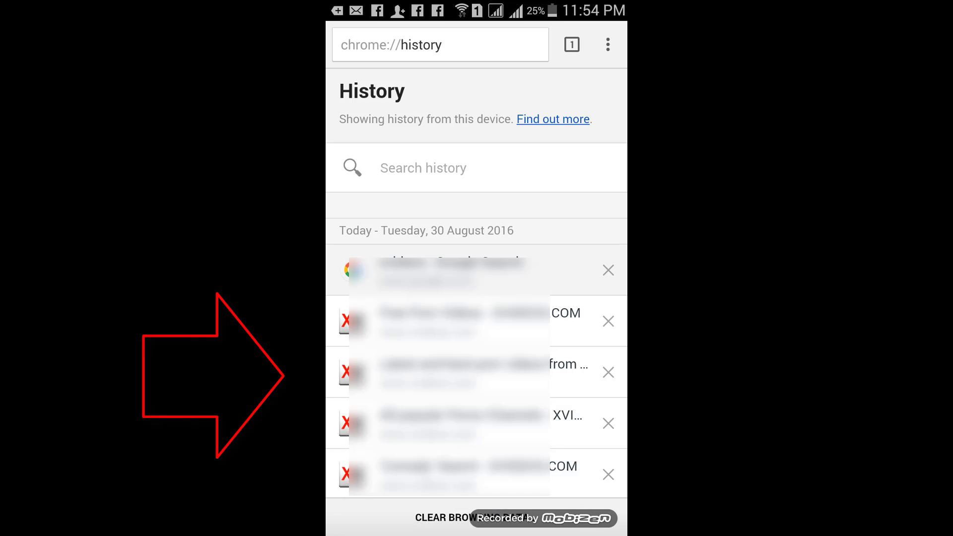
pyautogui.click(455, 517)
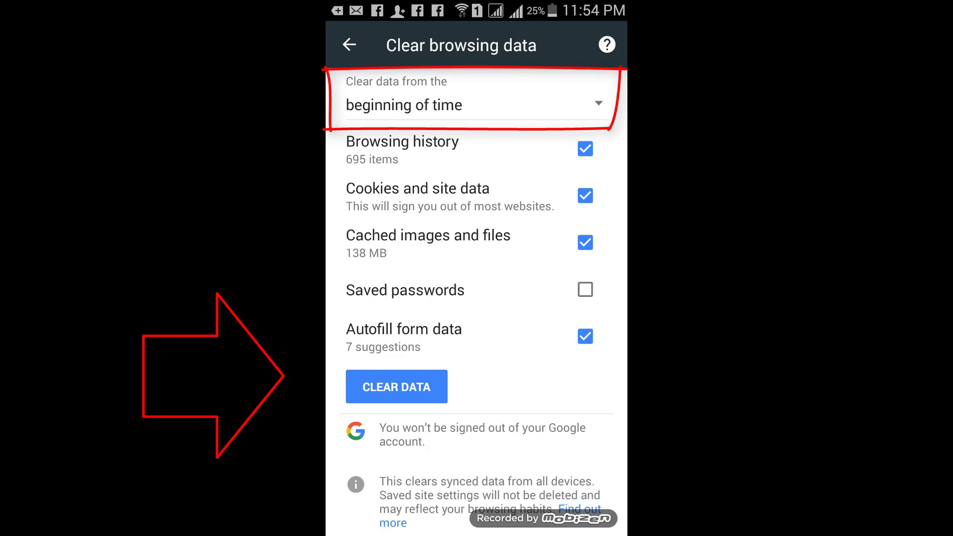
# Clear history, cookies, cached images and autofill from the beginning of time, keeping passwords.
pyautogui.click(396, 387)
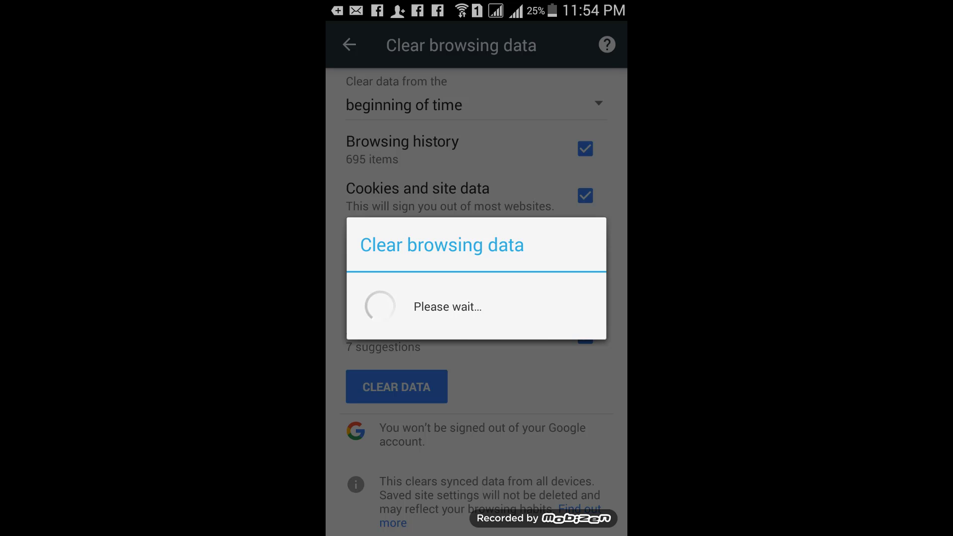
pyautogui.click(396, 387)
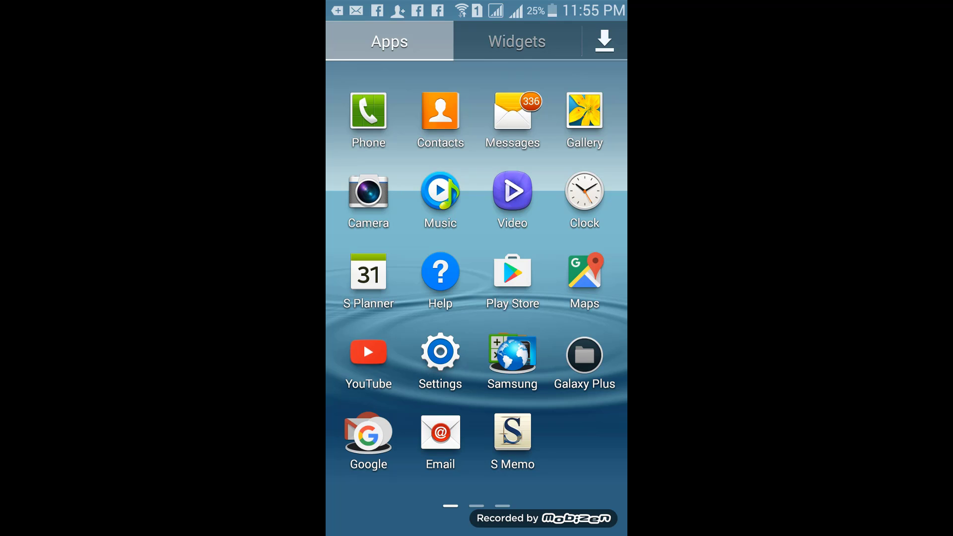
# Open the Phone app to view the call logs.
pyautogui.click(368, 114)
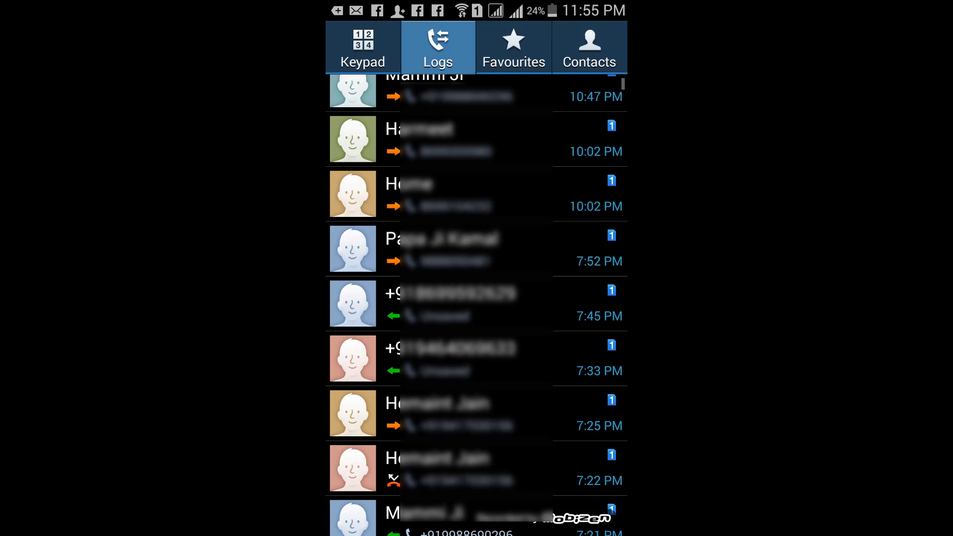